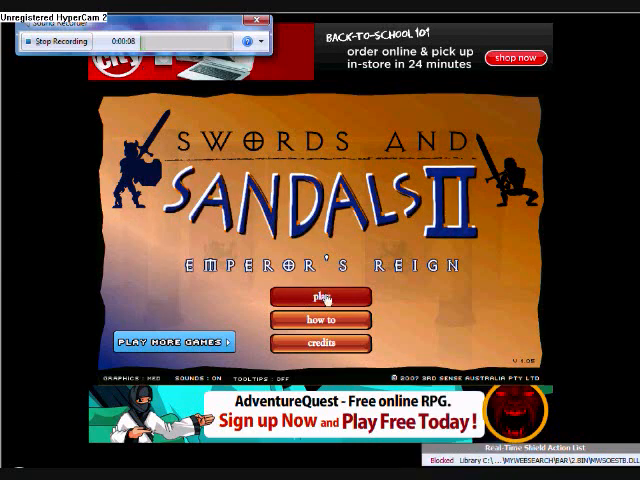
Step: Start a new gladiator from the Play menu and cycle his hairstyle twice on the creation screen
left_click(325, 296)
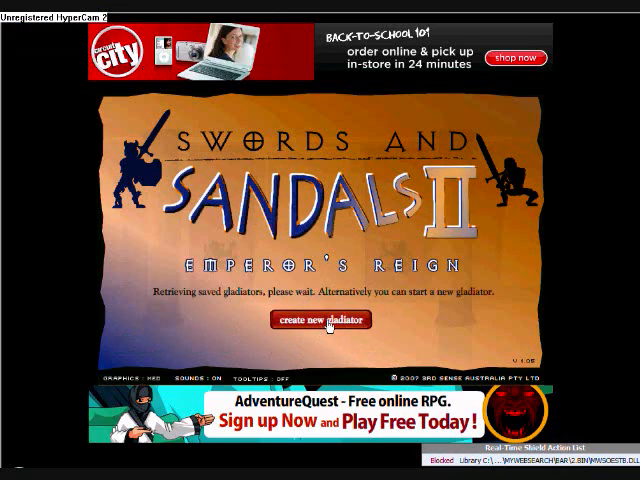
left_click(320, 319)
type("Trocksaldme")
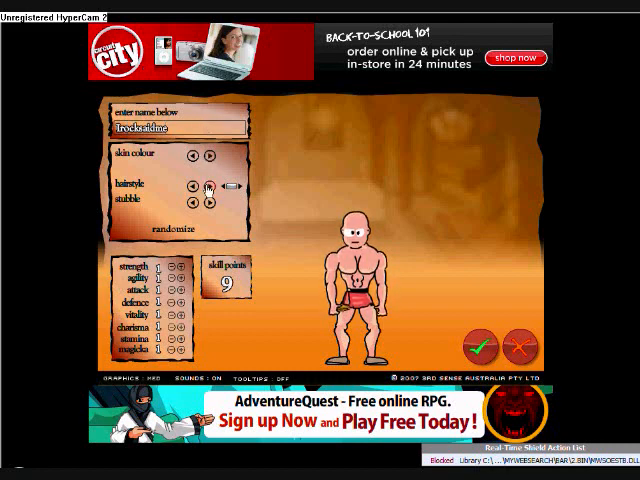
left_click(207, 187)
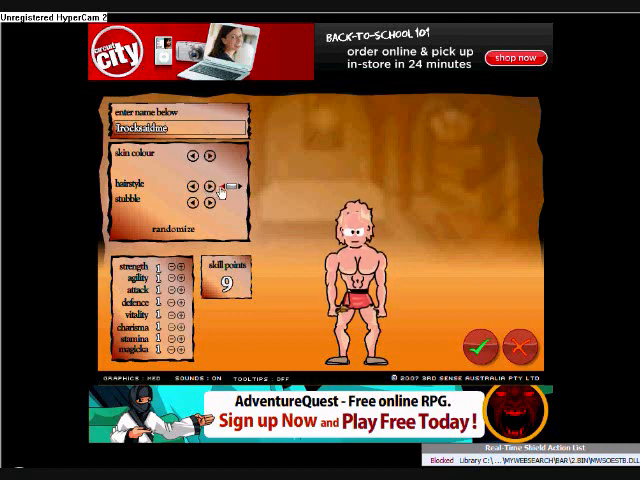
left_click(207, 188)
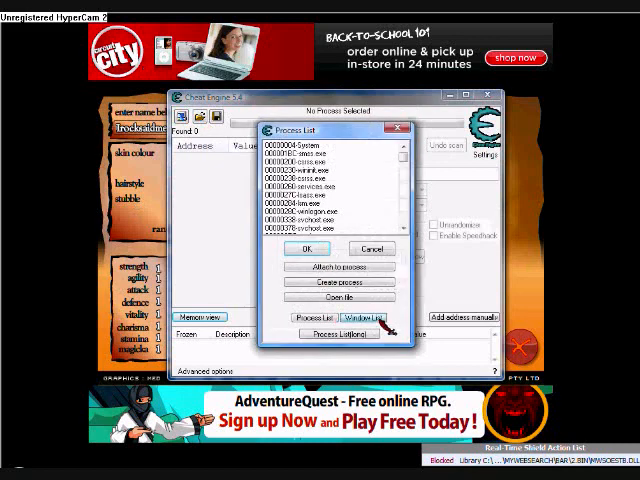
Step: Switch to the window list and scroll down to the Internet Explorer window running the game
left_click(363, 317)
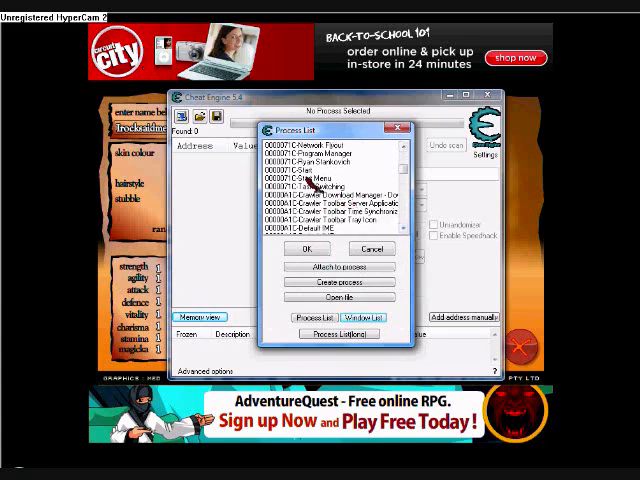
scroll("down", 3)
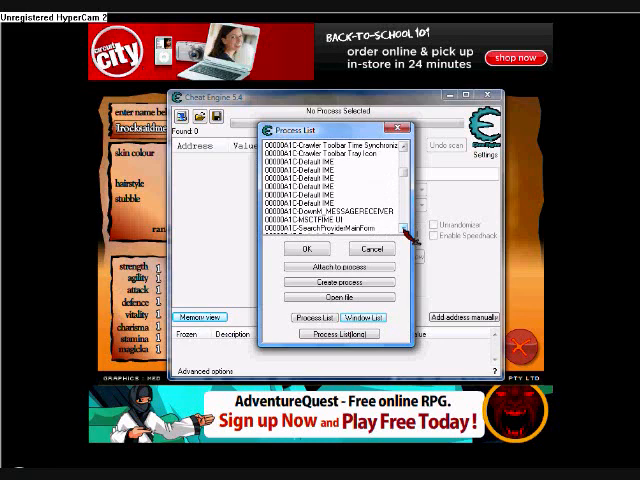
scroll("down", 3)
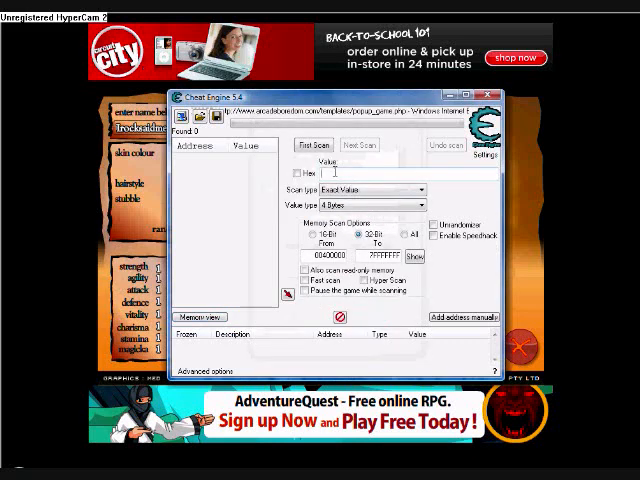
Step: Run a first scan for the stat value 8 in the game's memory
type("8")
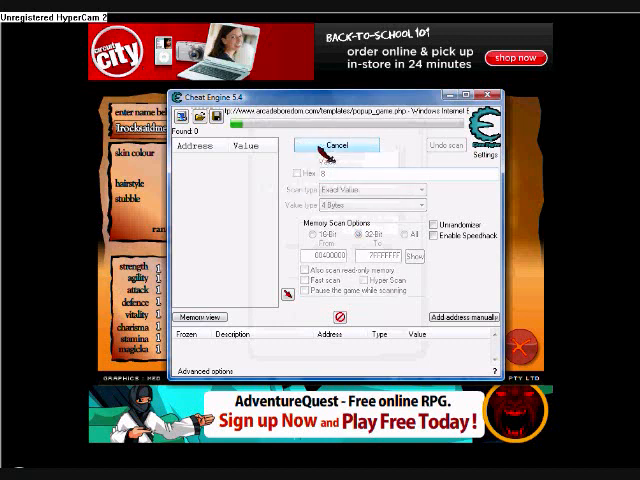
left_click(337, 146)
type("16")
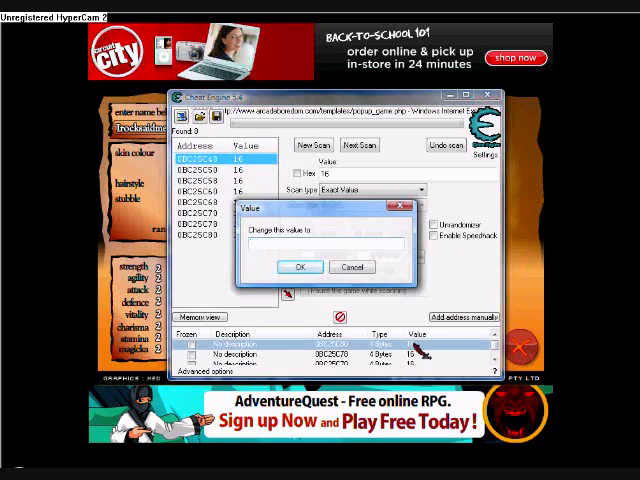
Step: Change the first found addresses to 8000, raising those gladiator stats to 1000
type("8000")
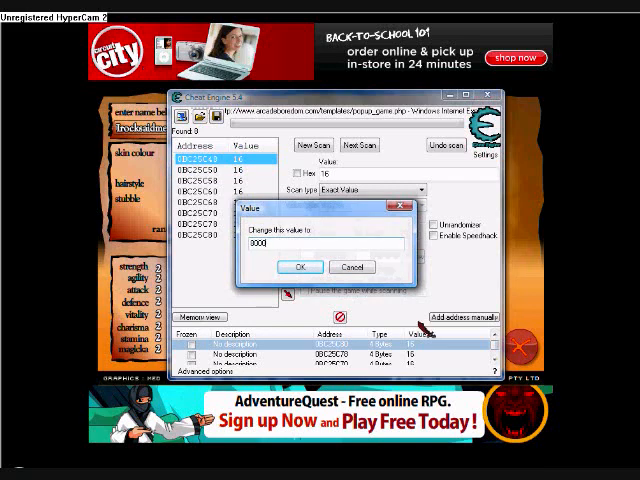
right_click(300, 243)
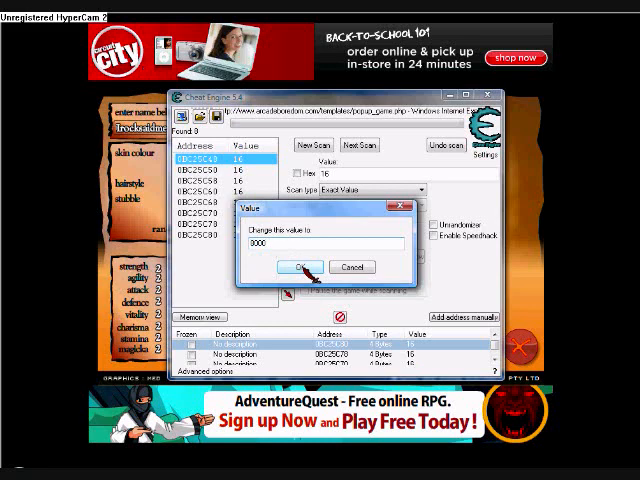
left_click(301, 266)
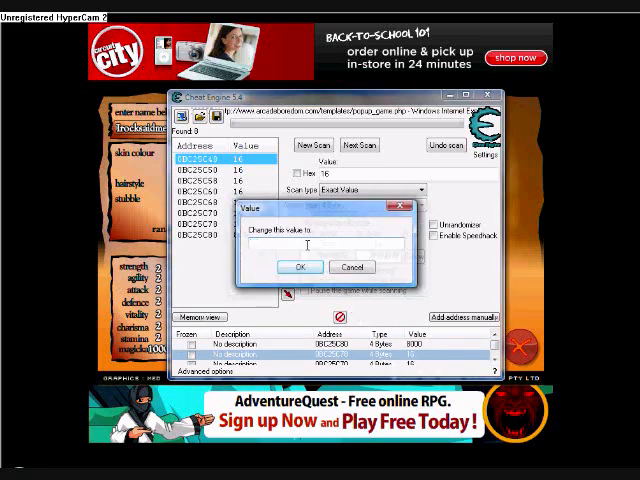
left_click(301, 266)
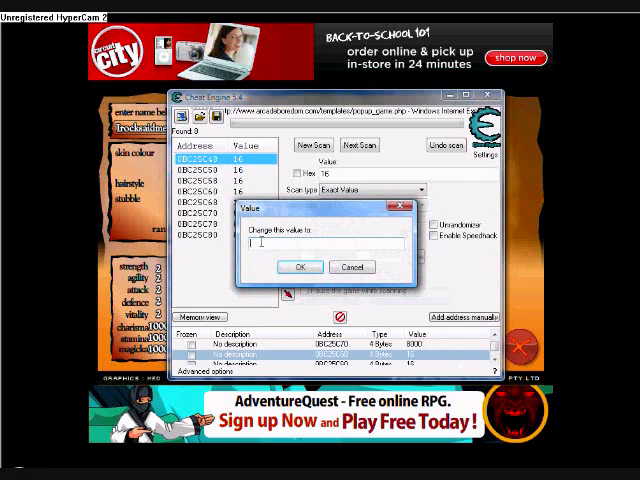
Step: Set the next addresses to 8000 as well, pasting the value into each field
left_click(305, 266)
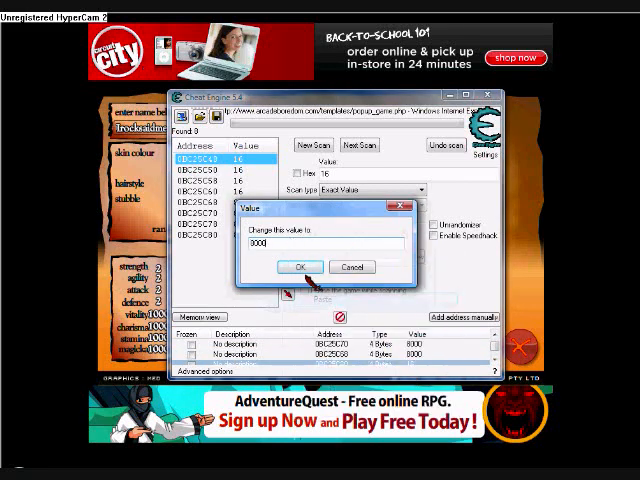
left_click(299, 266)
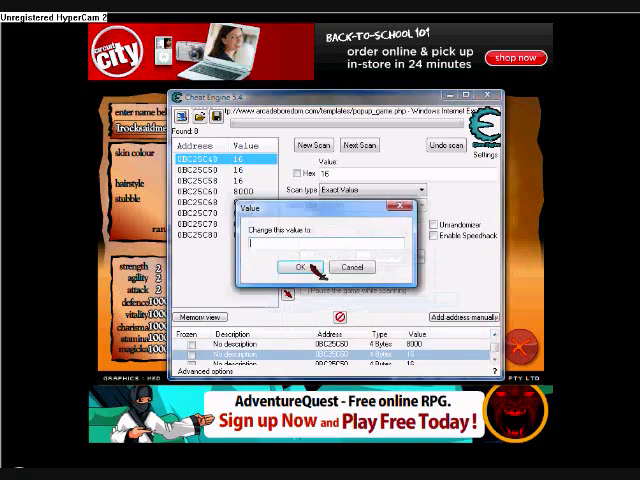
left_click(299, 266)
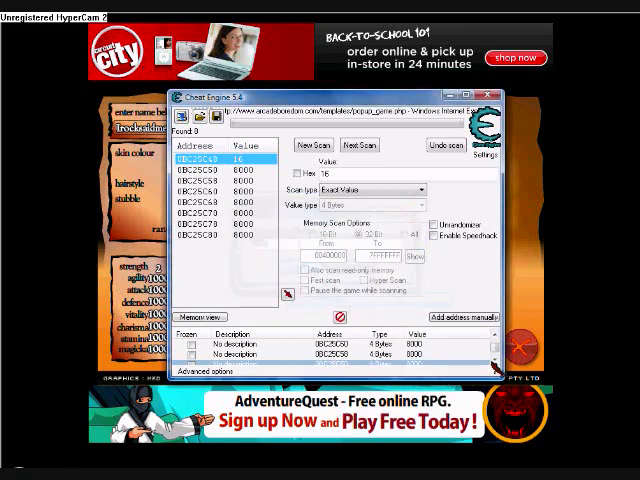
Step: Set the last address to 8000 and close Cheat Engine without saving the address list
left_click(260, 355)
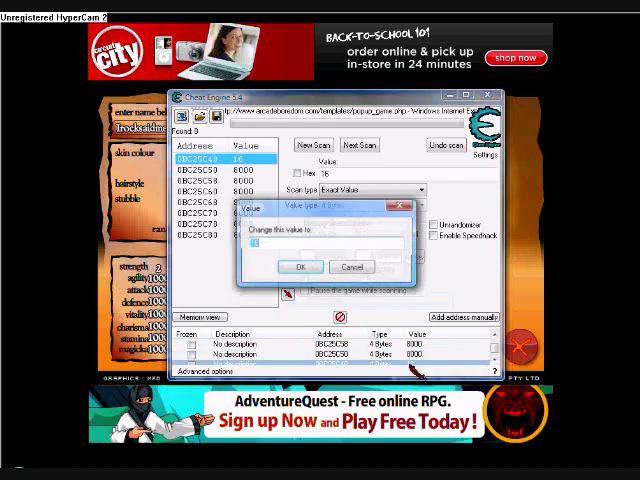
type("8000")
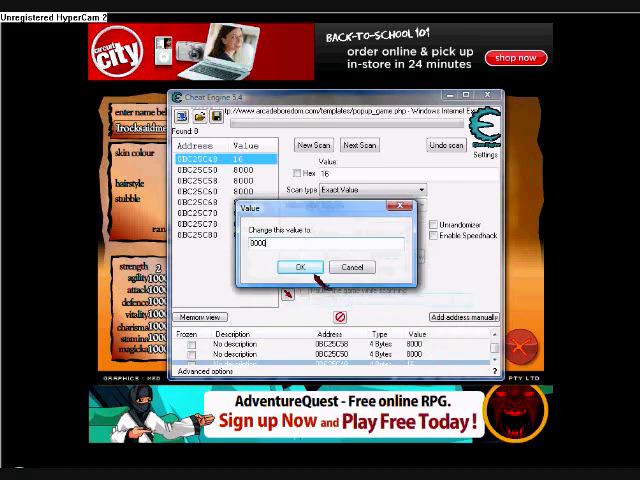
left_click(300, 266)
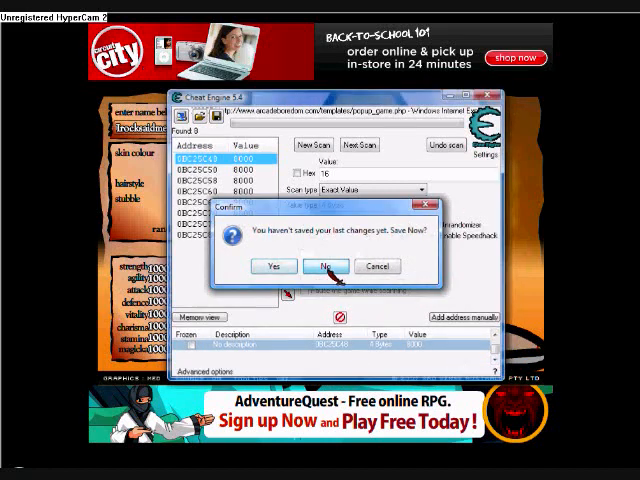
left_click(322, 266)
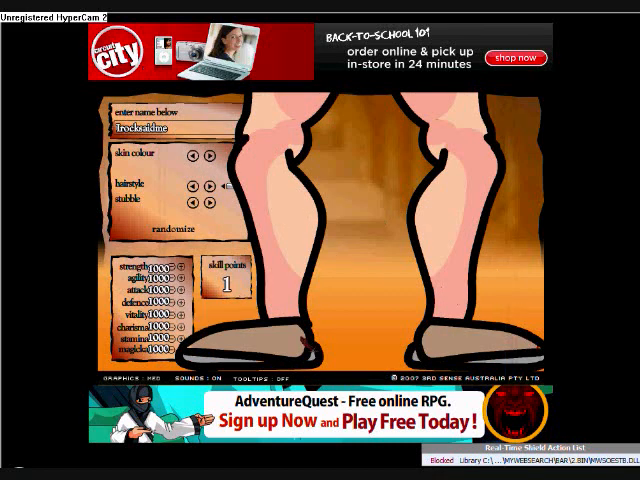